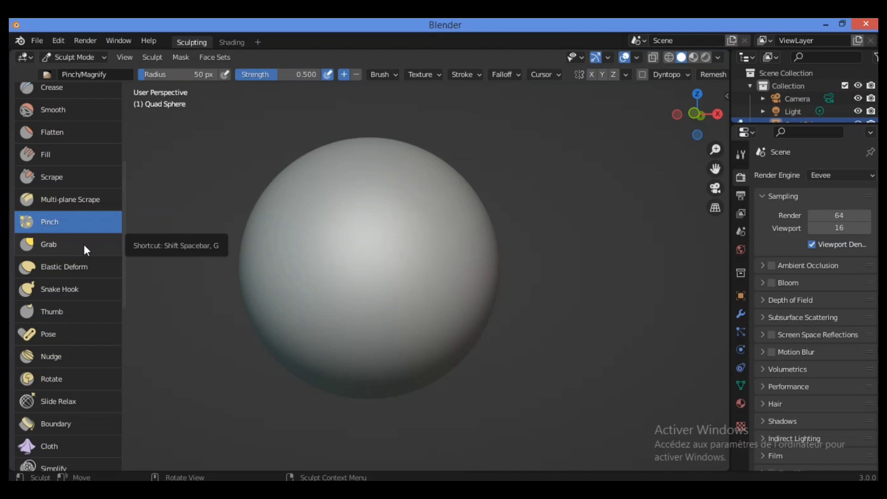
{"action": "mouse_move", "coordinate": [72, 252]}
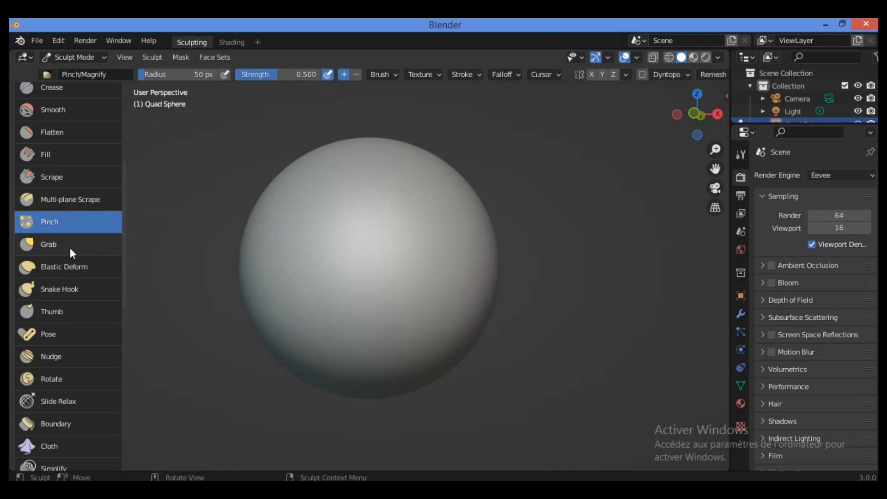
{"action": "mouse_move", "coordinate": [49, 244]}
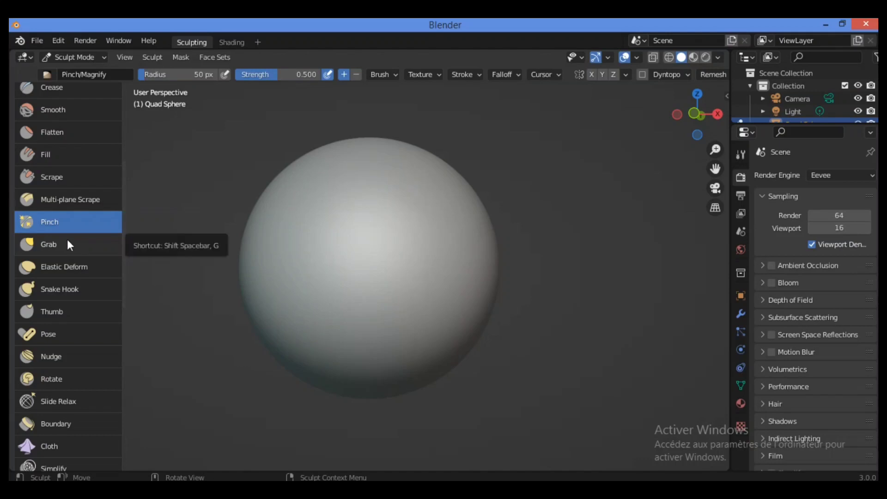
{"action": "mouse_move", "coordinate": [62, 249]}
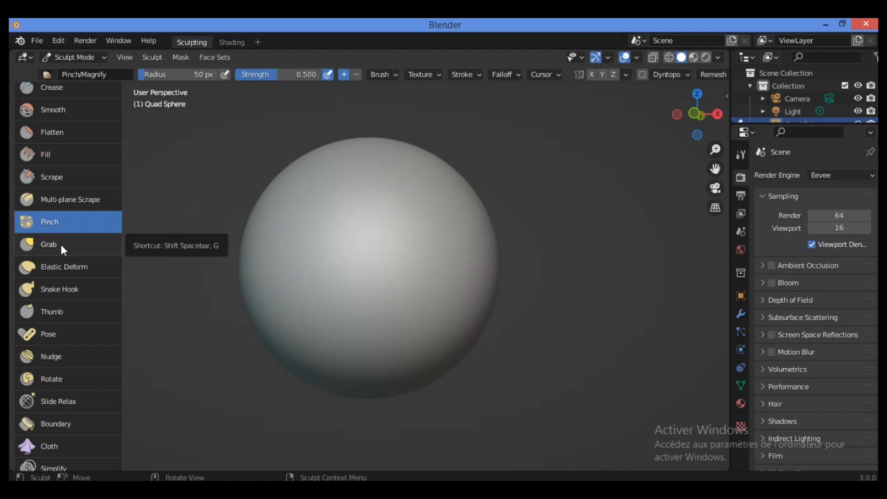
{"action": "mouse_move", "coordinate": [146, 216]}
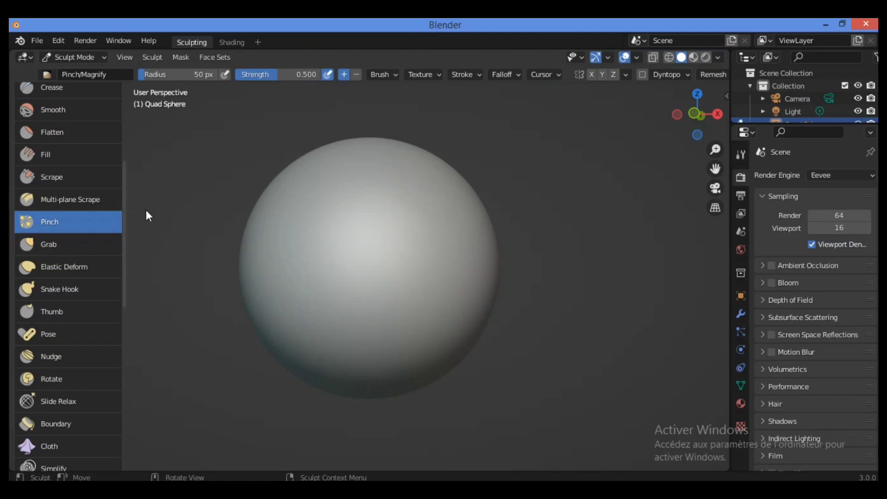
Step: Make Grab the active sculpt brush from the left toolbar
{"action": "left_click", "coordinate": [48, 243]}
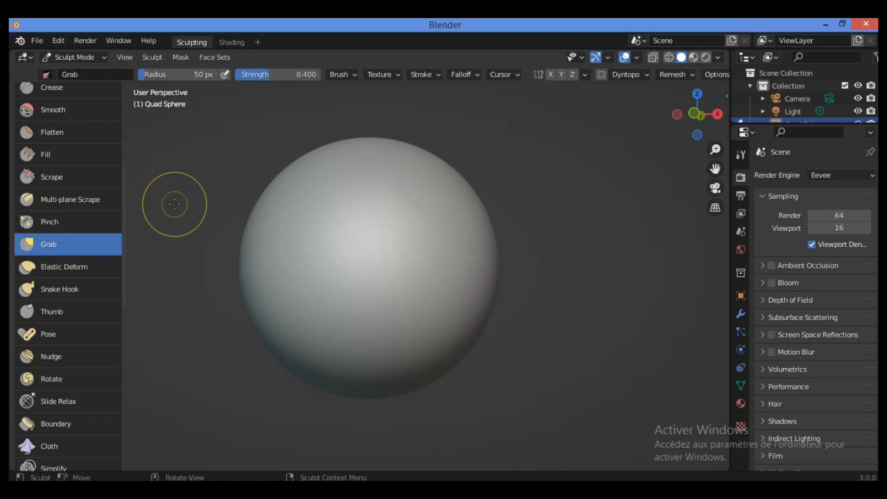
{"action": "mouse_move", "coordinate": [64, 250]}
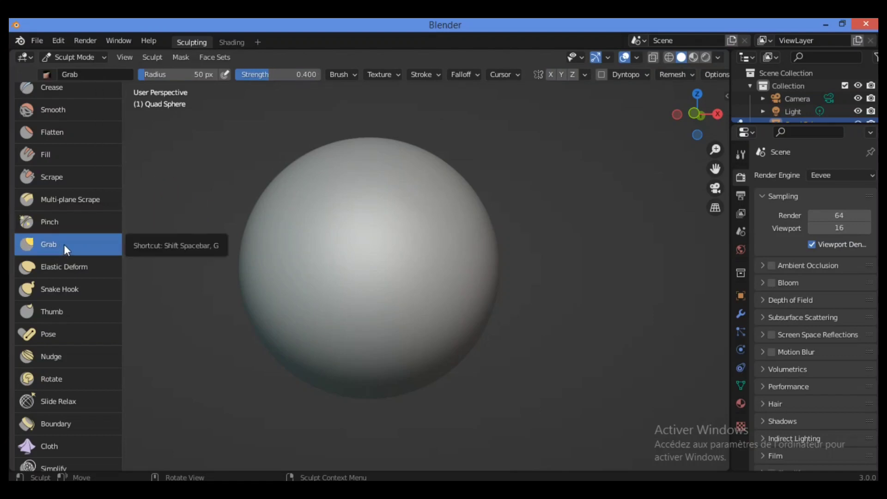
{"action": "mouse_move", "coordinate": [81, 246]}
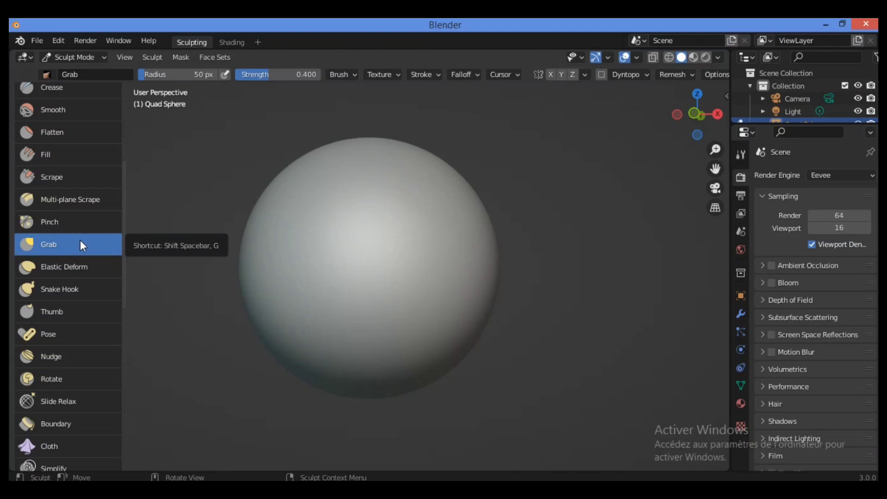
{"action": "mouse_move", "coordinate": [62, 258]}
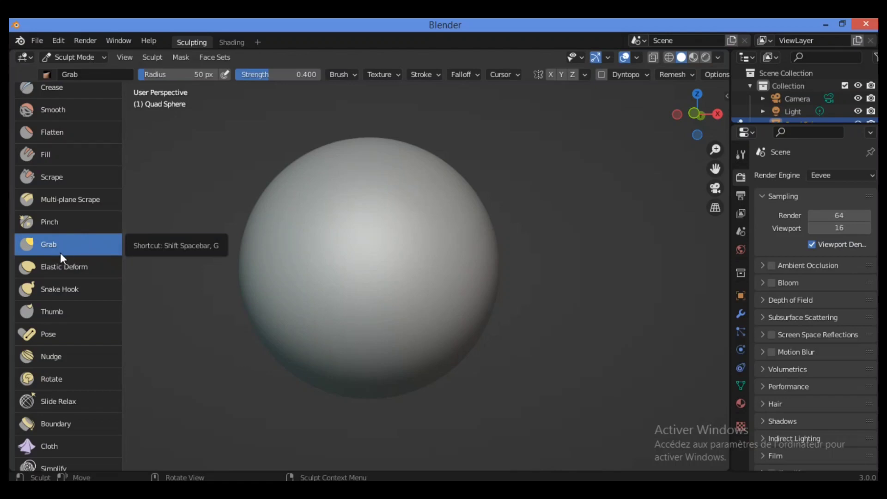
{"action": "mouse_move", "coordinate": [304, 252]}
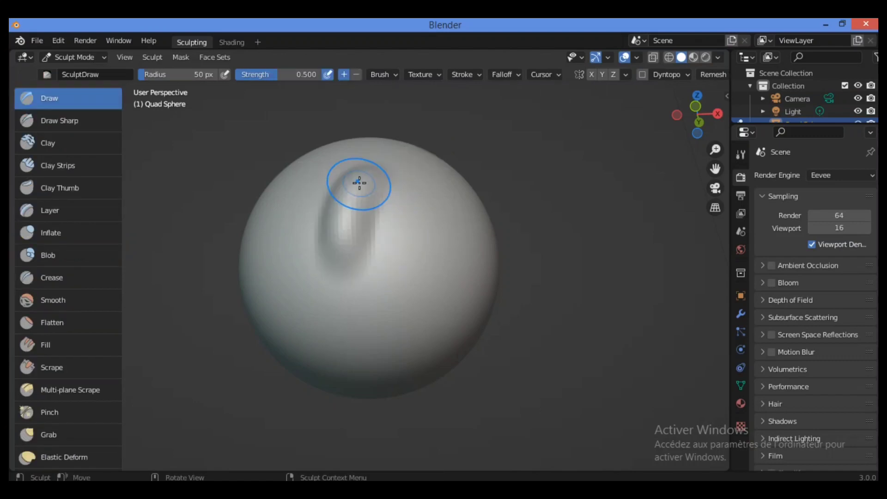
{"action": "mouse_move", "coordinate": [355, 191]}
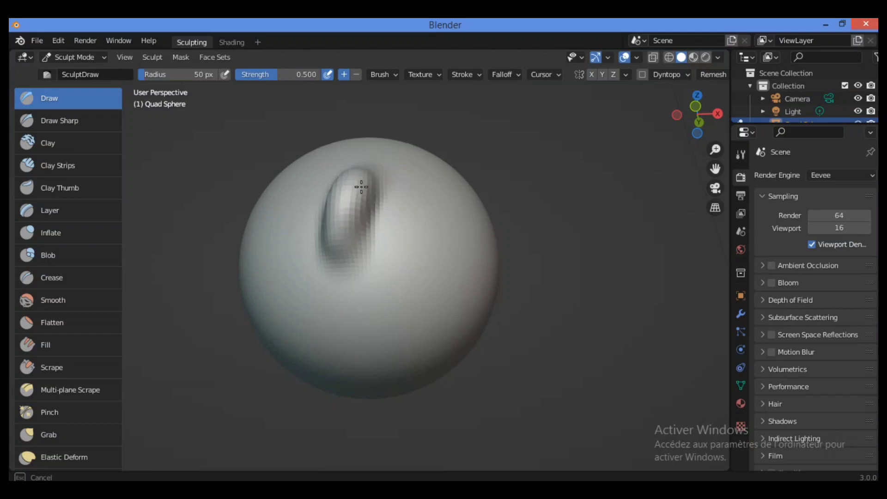
{"action": "mouse_move", "coordinate": [426, 224]}
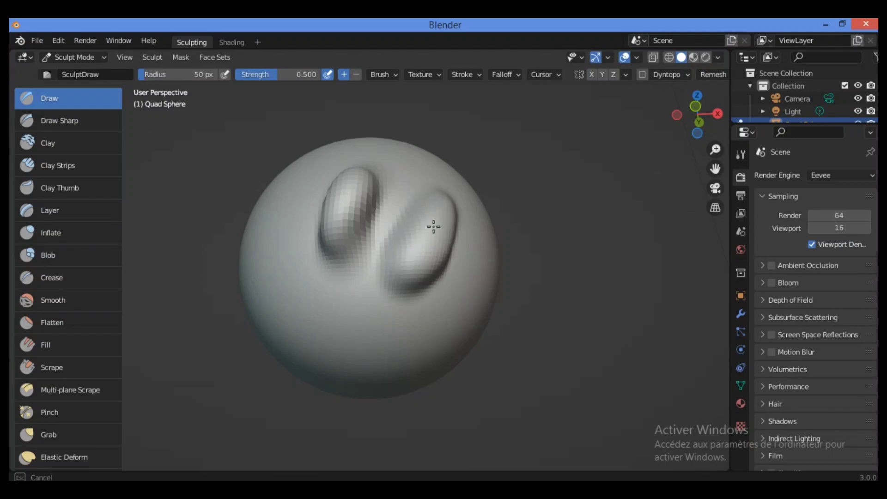
{"action": "mouse_move", "coordinate": [395, 193]}
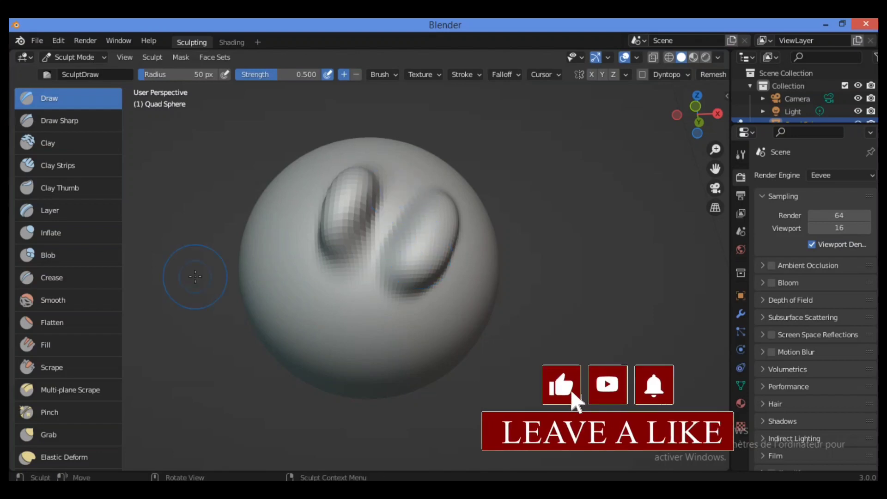
Step: Reselect the Grab brush in the toolbar
{"action": "left_click", "coordinate": [50, 434]}
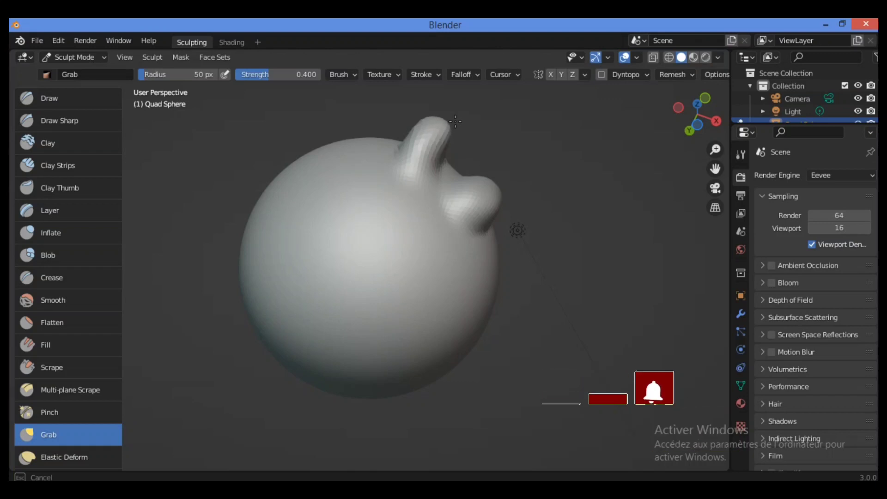
{"action": "mouse_move", "coordinate": [460, 129]}
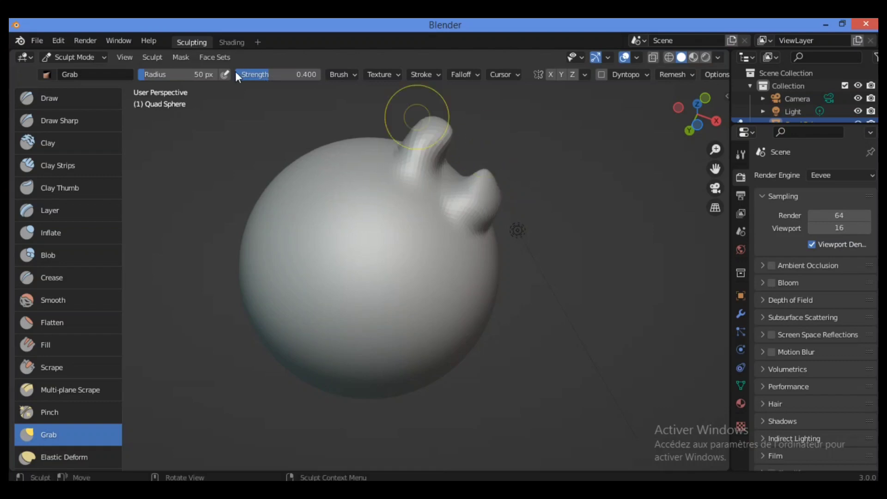
Step: Raise the Grab brush strength toward 0.606 using the header slider
{"action": "left_click_drag", "start_coordinate": [243, 74], "coordinate": [278, 74]}
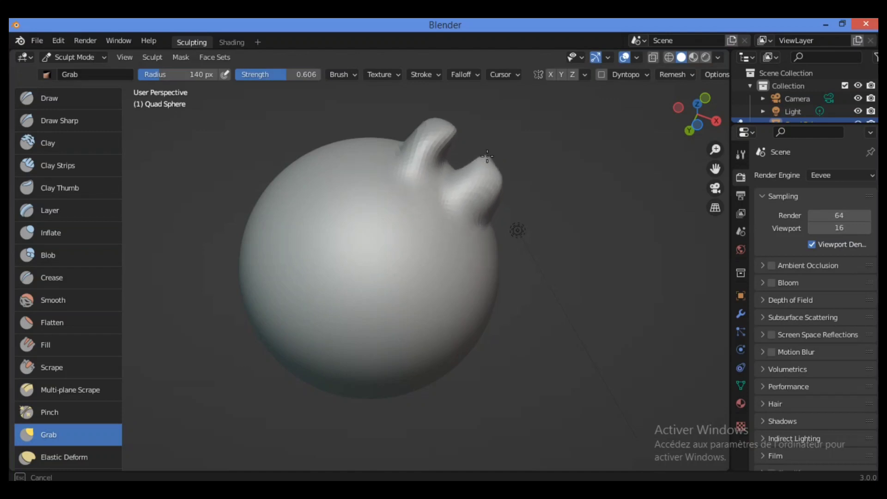
{"action": "mouse_move", "coordinate": [481, 164]}
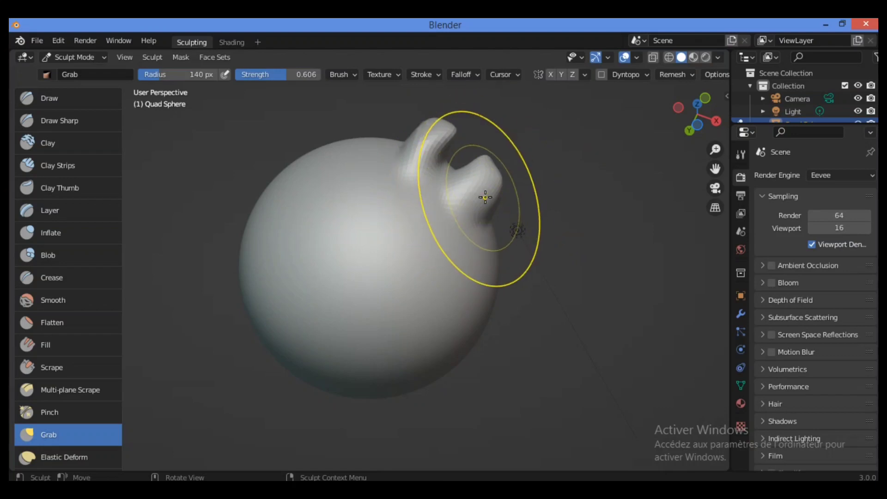
Step: Open the Grab brush's Brush options dropdown, review it, and close it
{"action": "left_click", "coordinate": [338, 74]}
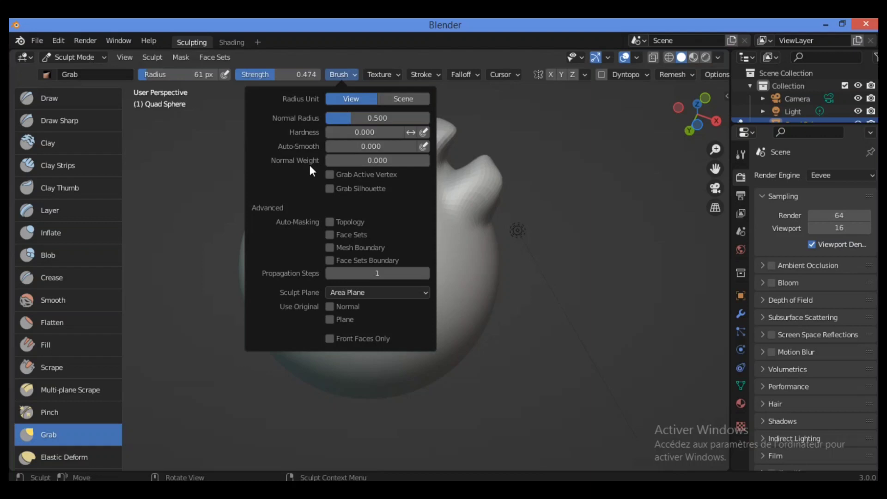
{"action": "mouse_move", "coordinate": [350, 83]}
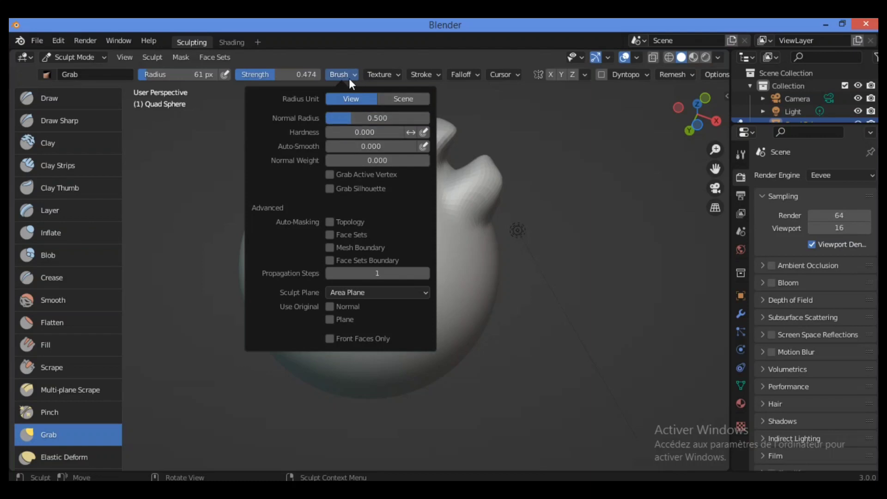
{"action": "mouse_move", "coordinate": [349, 77]}
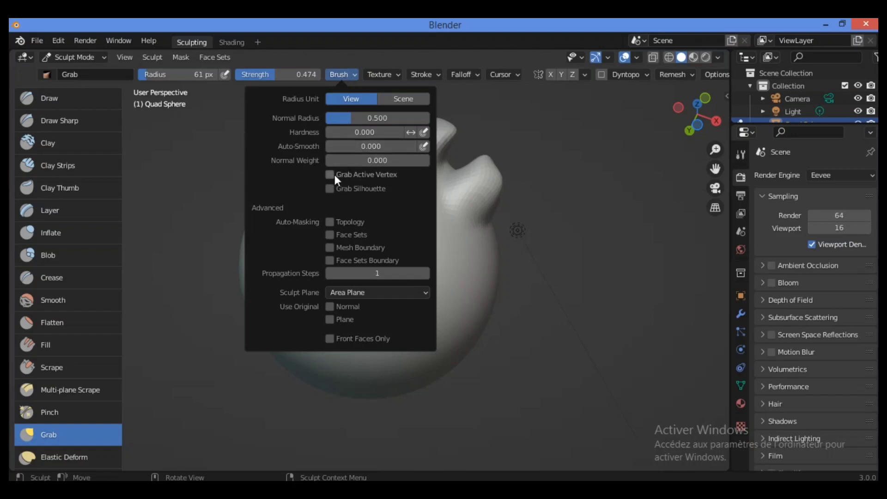
{"action": "mouse_move", "coordinate": [357, 196]}
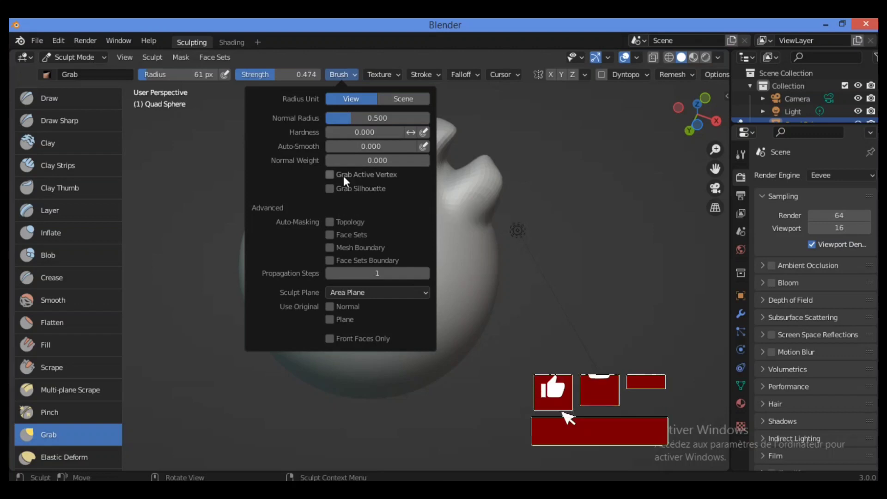
{"action": "mouse_move", "coordinate": [333, 178]}
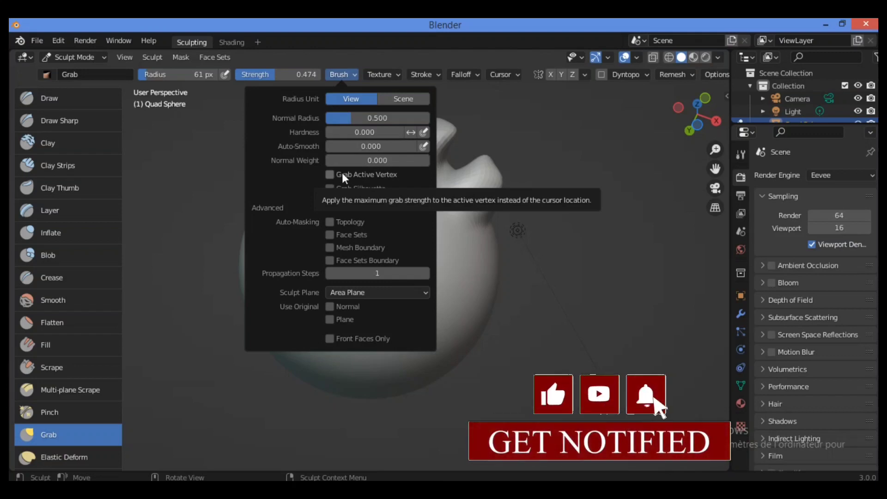
{"action": "left_click", "coordinate": [329, 174]}
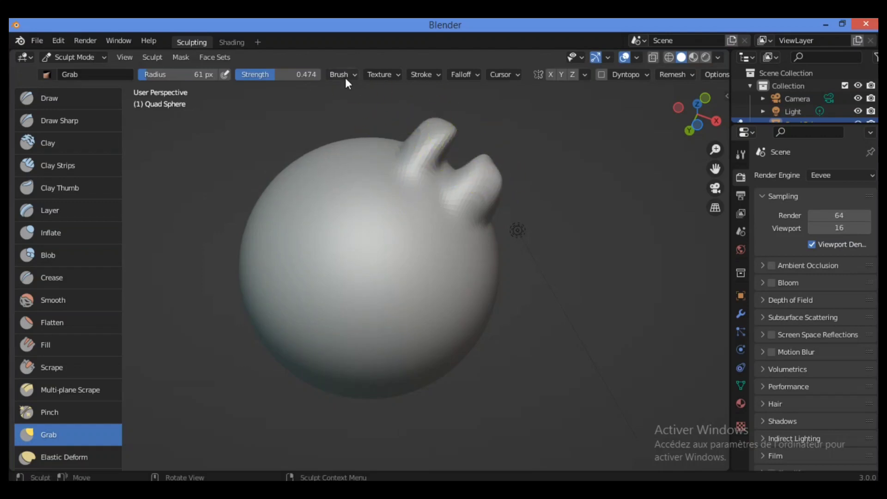
Step: Reopen the Grab brush's Brush options dropdown, then dismiss it
{"action": "left_click", "coordinate": [339, 74]}
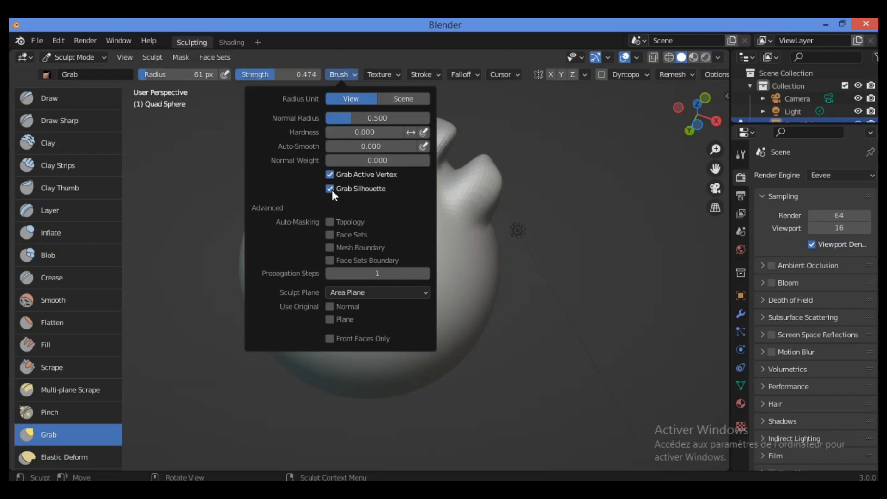
{"action": "mouse_move", "coordinate": [381, 237]}
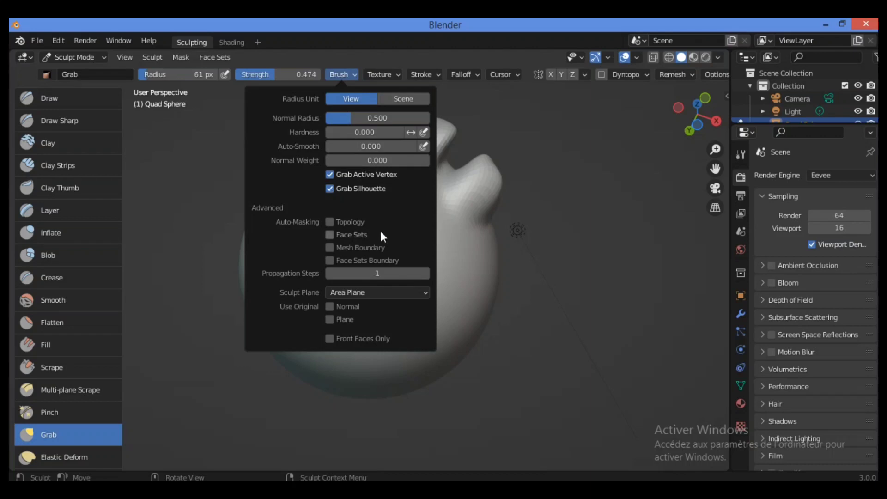
{"action": "left_click", "coordinate": [482, 179]}
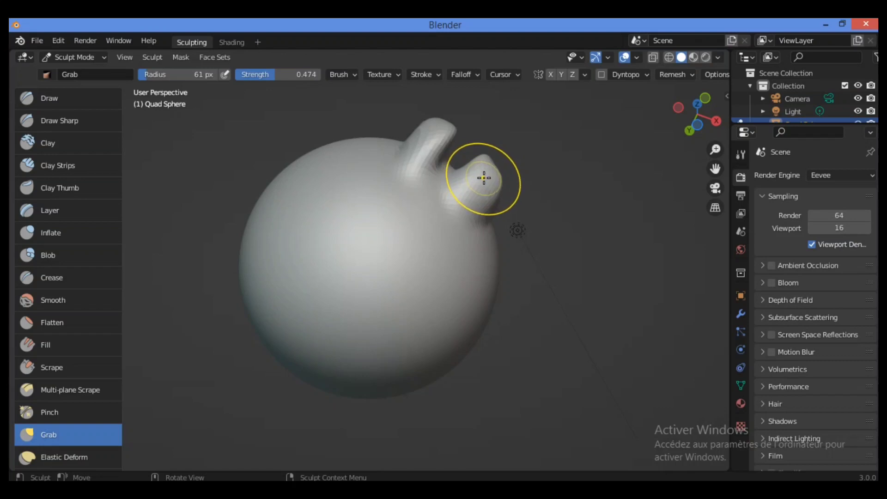